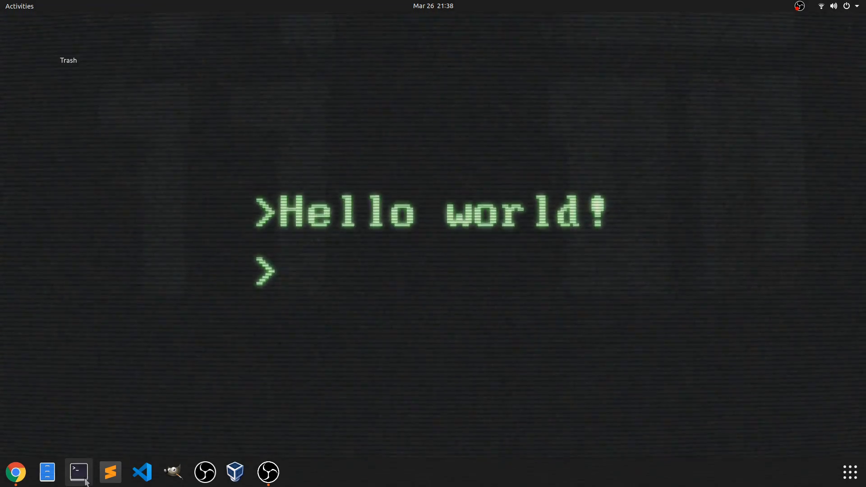
# Launch a new terminal window from the dock, landing at a shell prompt in the home folder
pyautogui.click(77, 471)
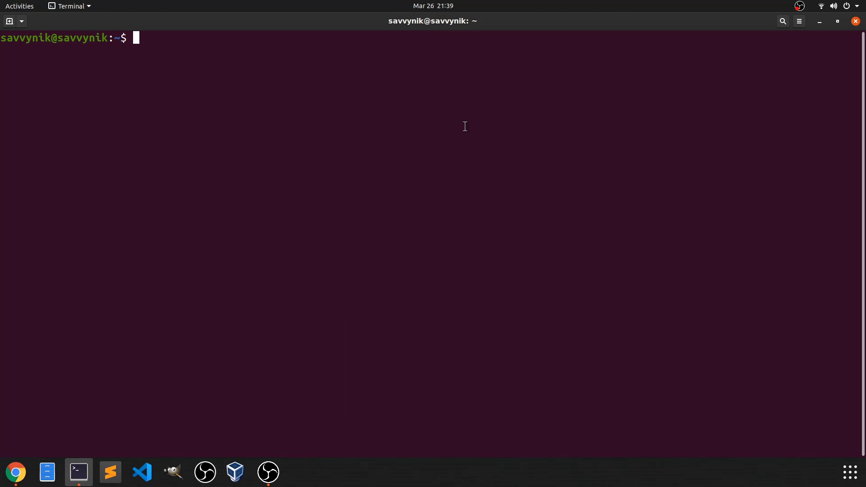
pyautogui.moveTo(320, 108)
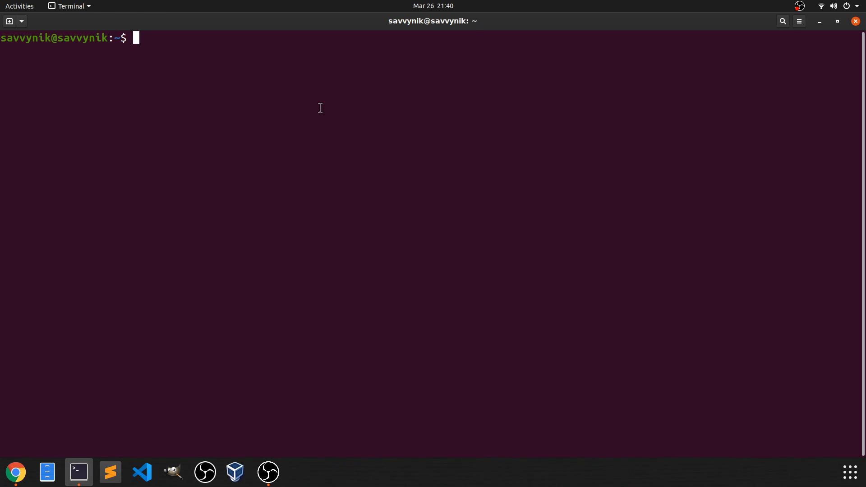
pyautogui.moveTo(326, 100)
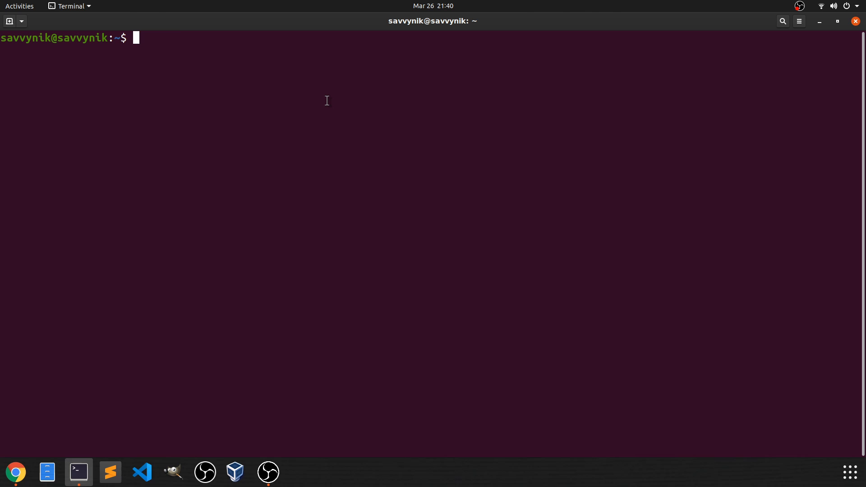
# Locate bash with 'which bash' and print the PATH directories, marking /usr/bin
pyautogui.write('which')
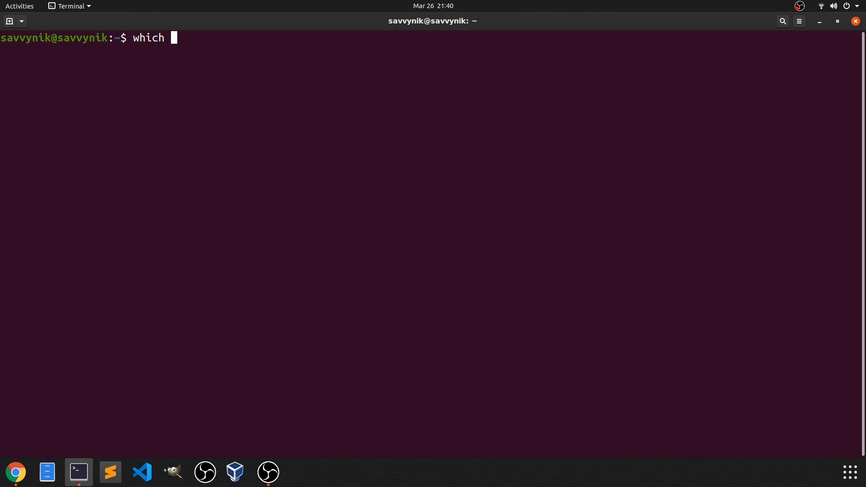
pyautogui.write('bash')
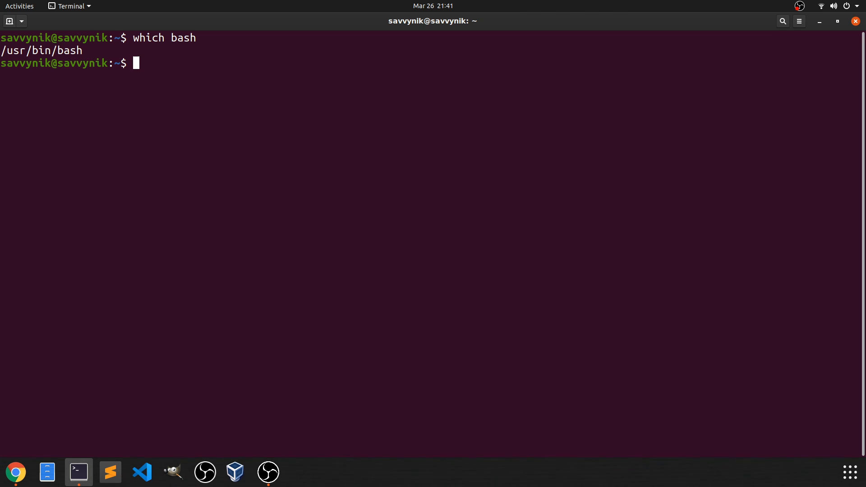
pyautogui.moveTo(208, 85)
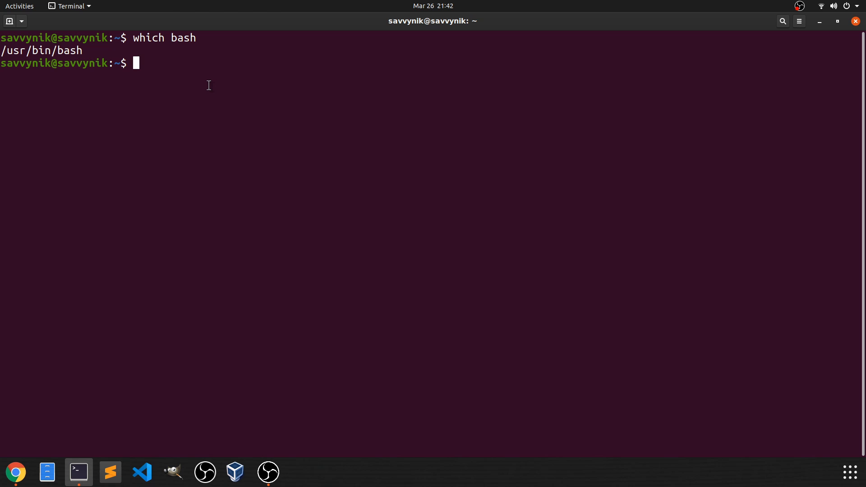
pyautogui.write('echo')
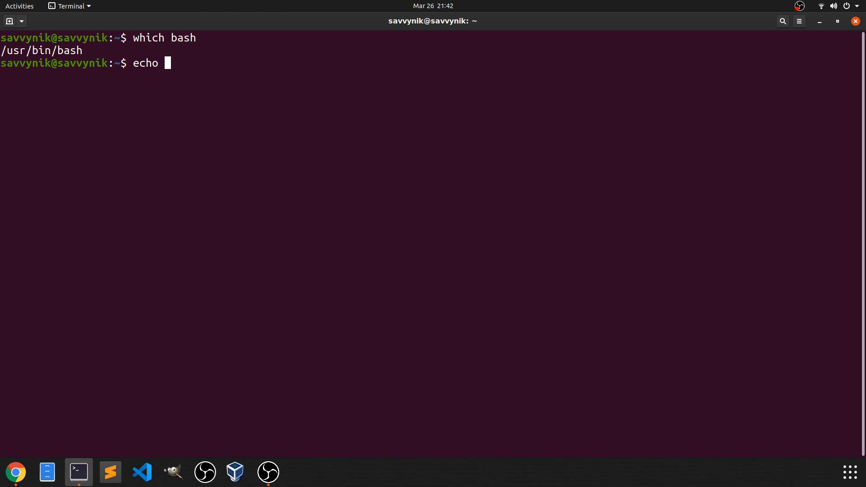
pyautogui.write('$')
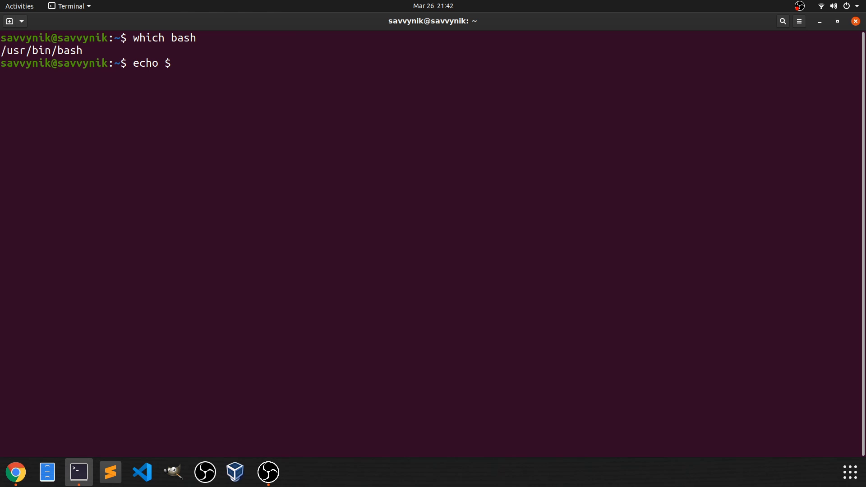
pyautogui.write('PATH')
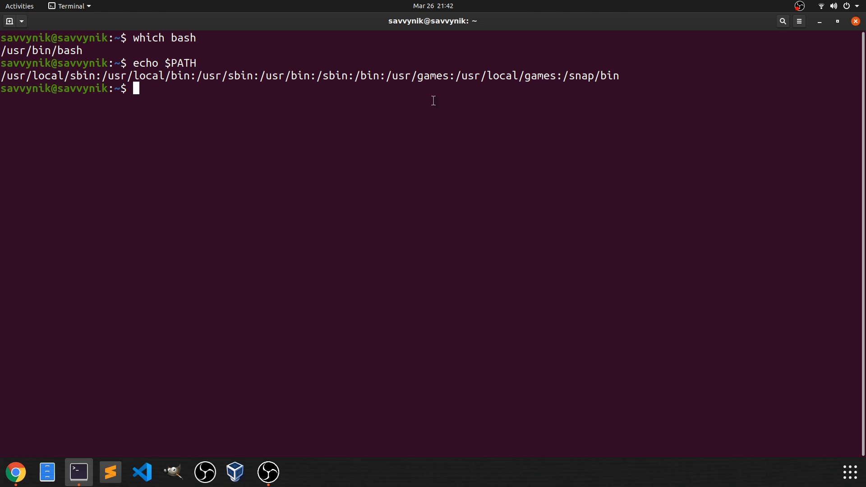
pyautogui.doubleClick(284, 76)
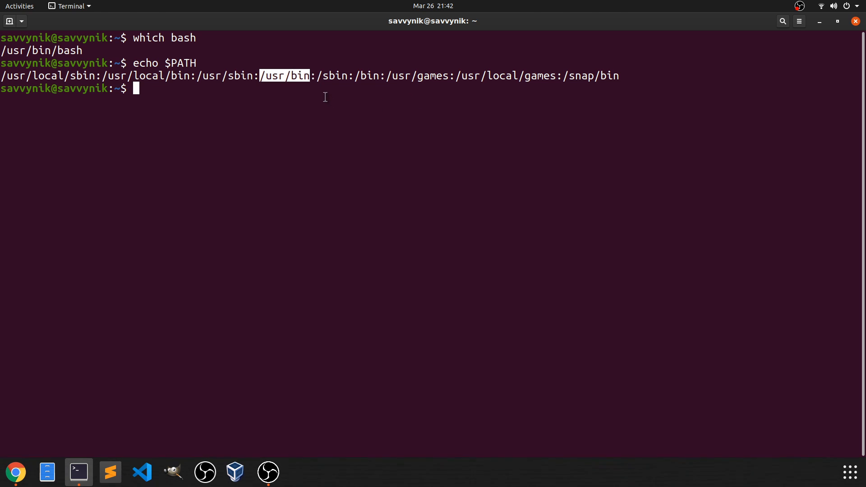
# Display the bash version information with 'bash --version'
pyautogui.write('bash')
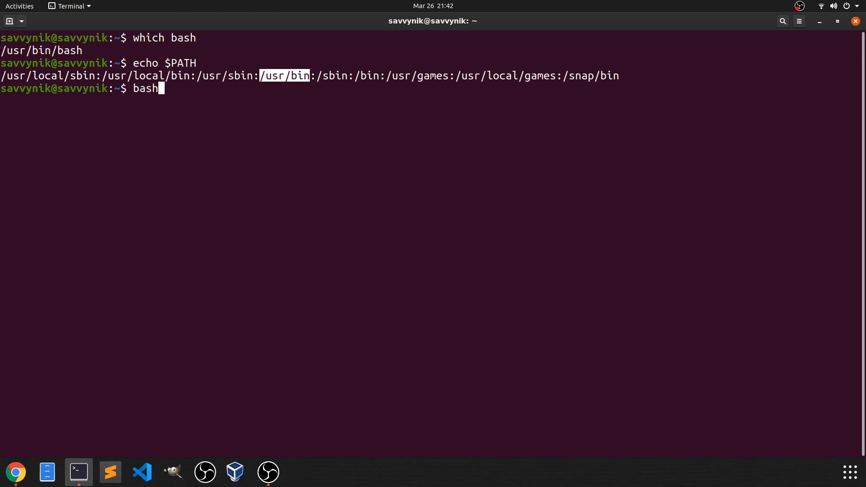
pyautogui.write('--')
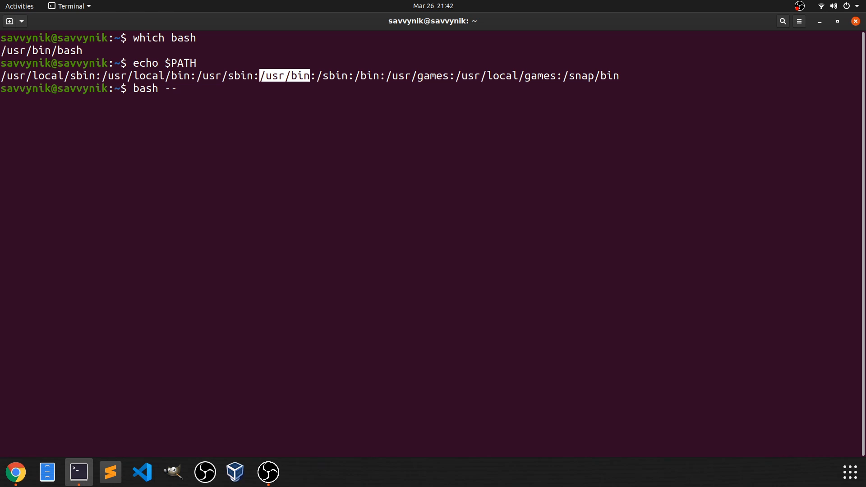
pyautogui.write('version')
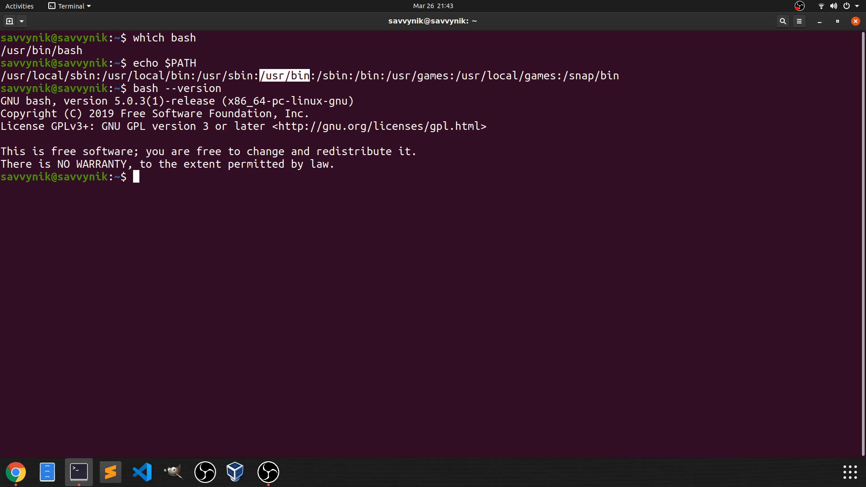
# Clear the screen, move into Documents and list it, finding it empty
pyautogui.write('clear')
pyautogui.write('cd D')
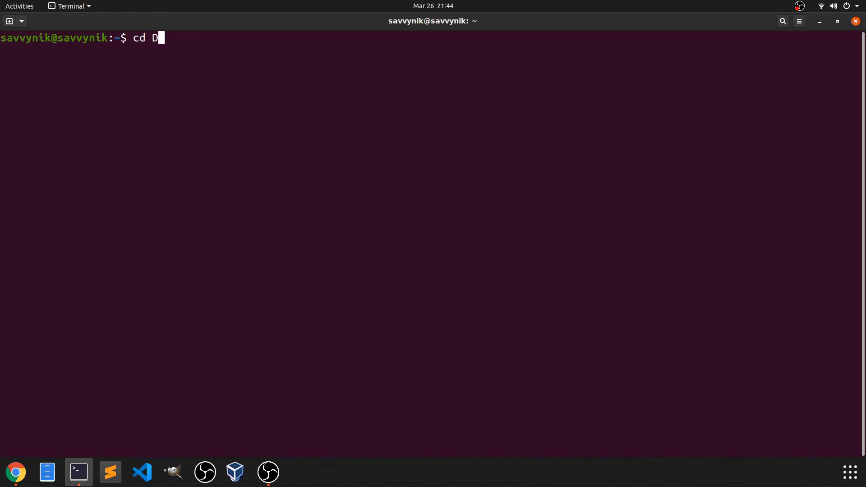
pyautogui.press('Tab')
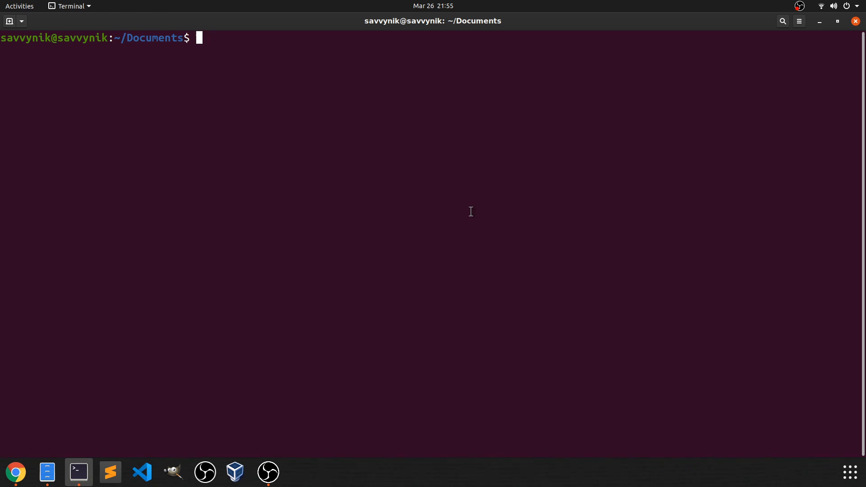
pyautogui.write('ls')
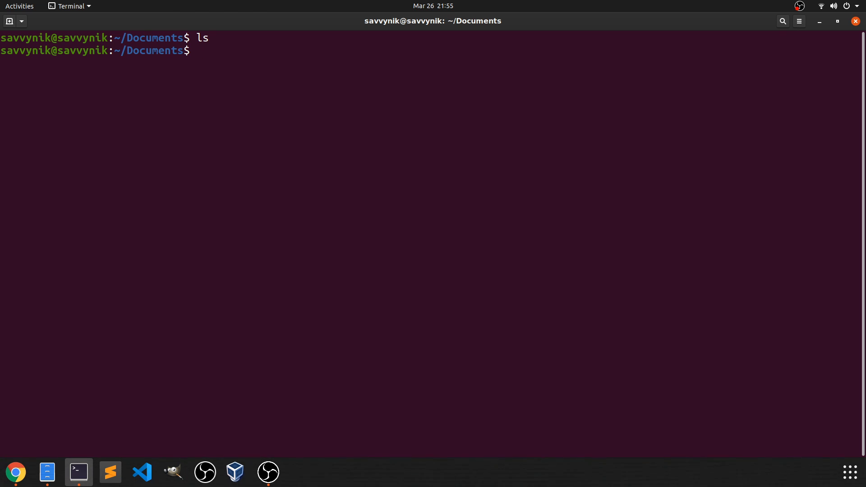
# Start a new Script.sh file in nano
pyautogui.write('na')
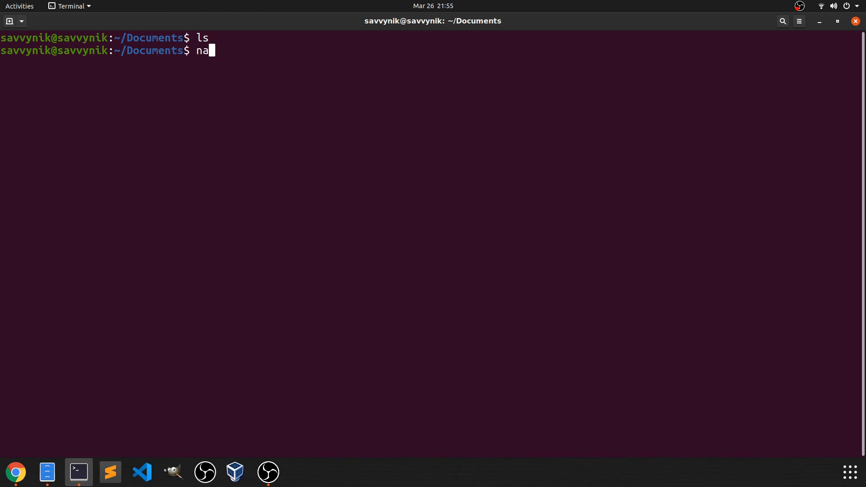
pyautogui.write('no')
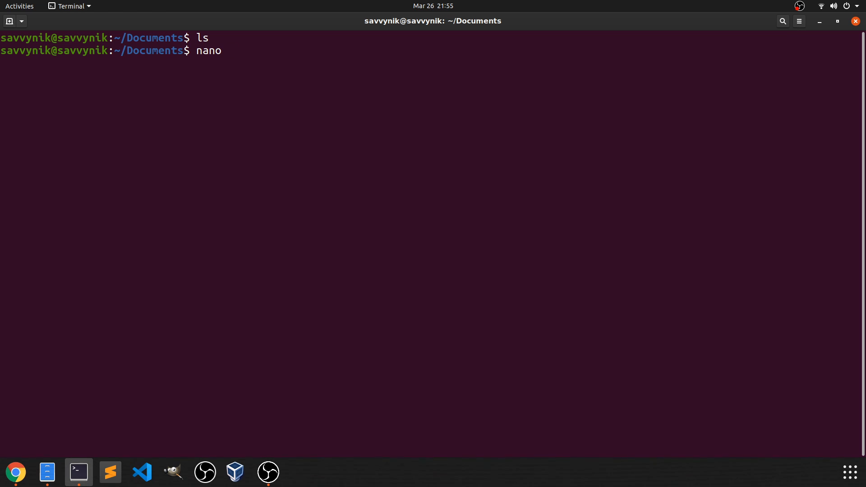
pyautogui.write('S')
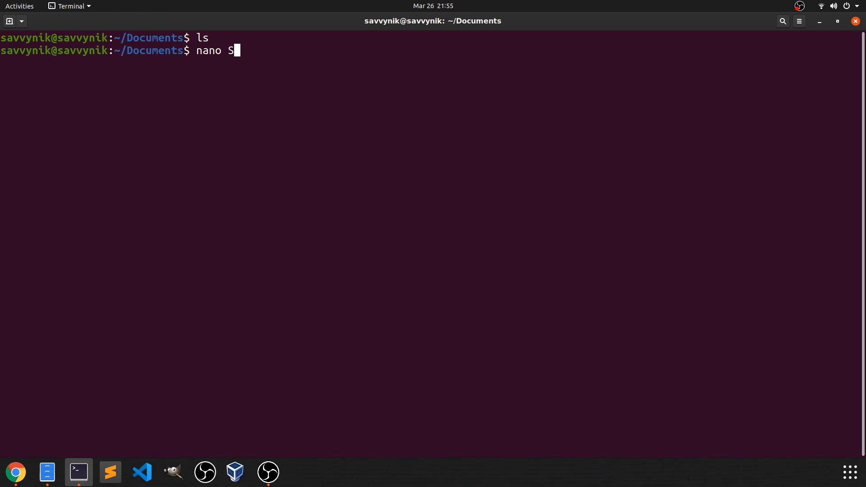
pyautogui.write('cript.')
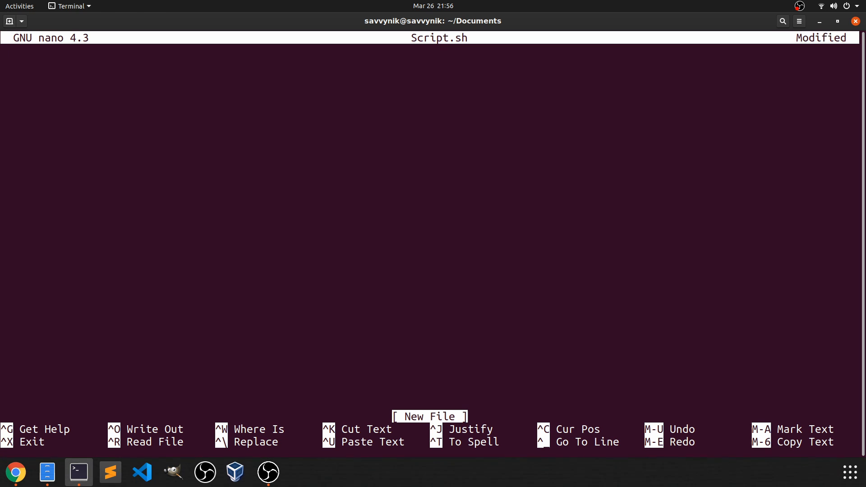
# Write the shebang line #!/usr/bin/bash at the top of Script.sh
pyautogui.write('#')
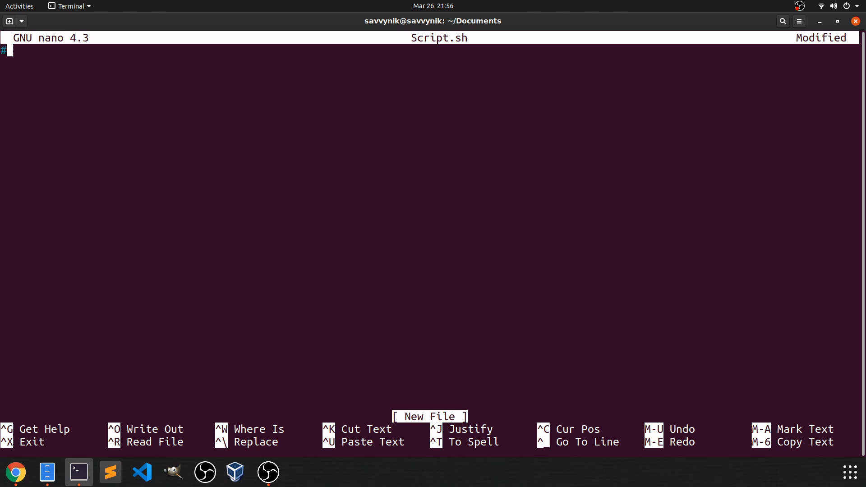
pyautogui.write('!')
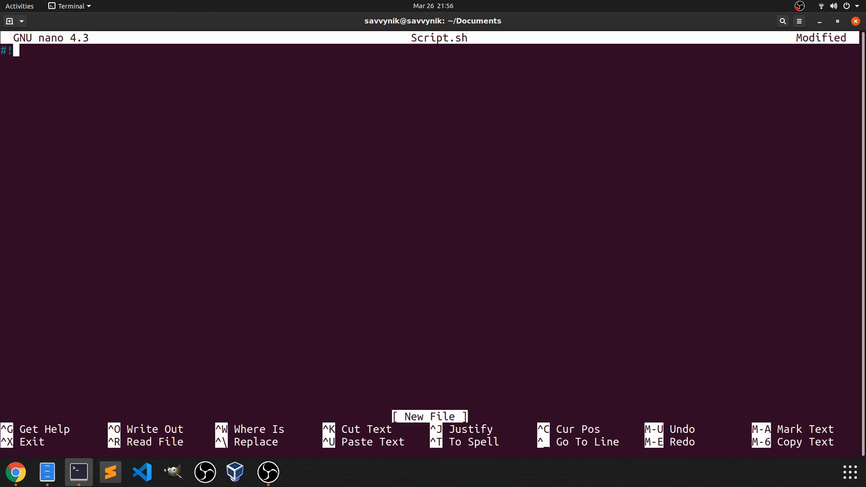
pyautogui.write('/')
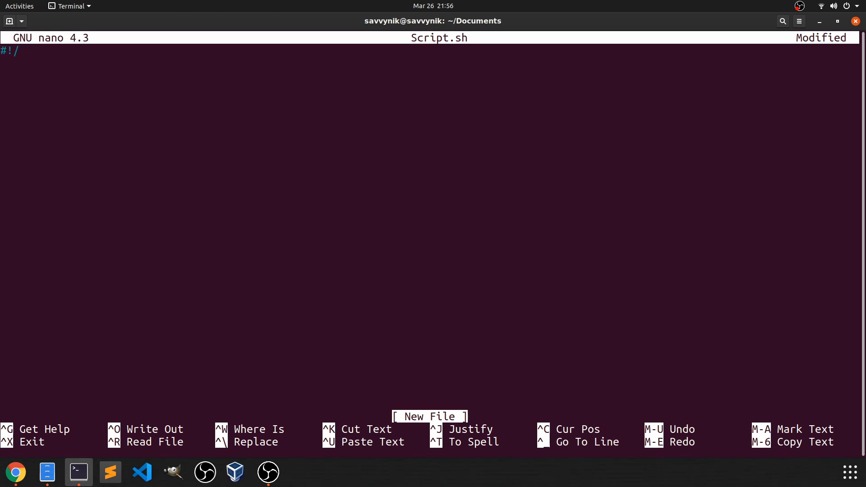
pyautogui.write('usr/bin/')
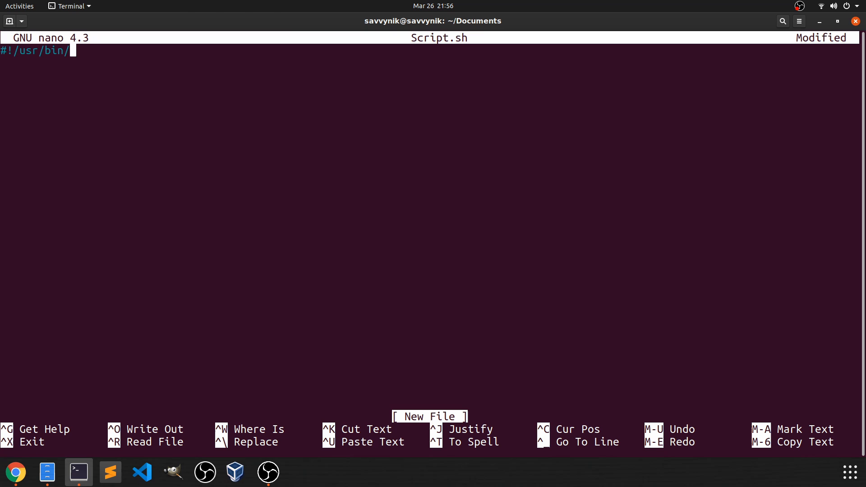
pyautogui.write('bash')
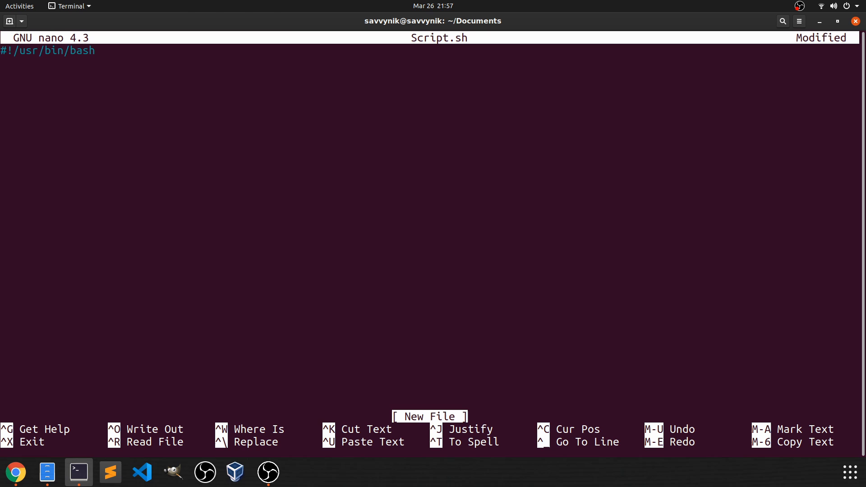
# Add echo "Hello I'm SavvyNik" below it and begin exiting so nano asks to save
pyautogui.write('echo')
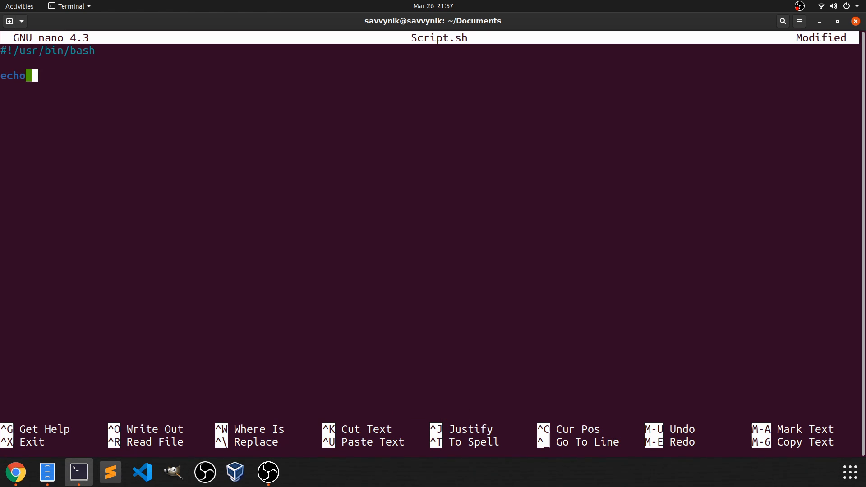
pyautogui.write('"')
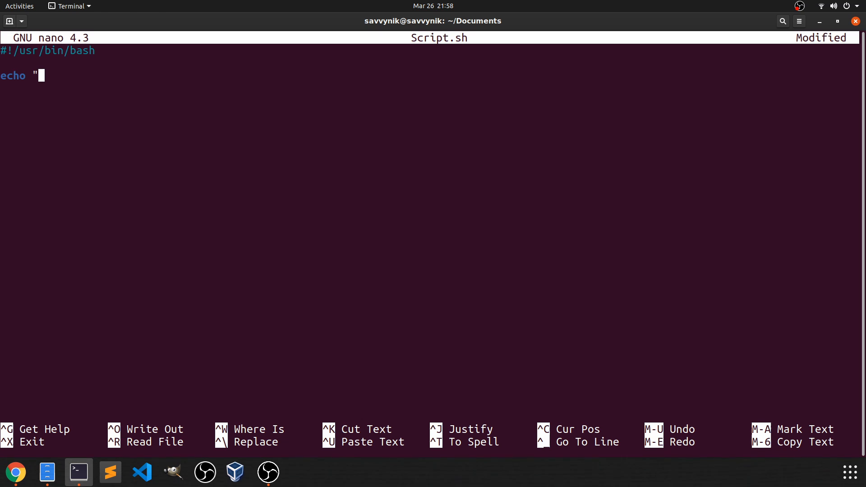
pyautogui.write('Hello')
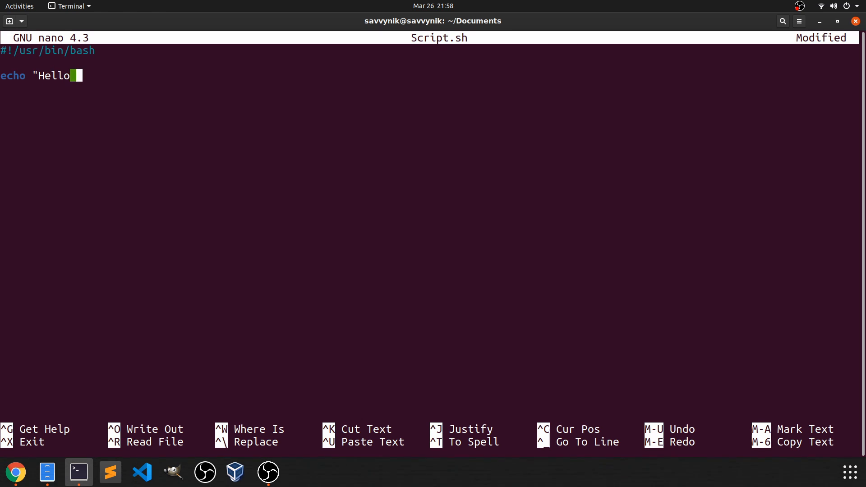
pyautogui.write("I'm SavvyN")
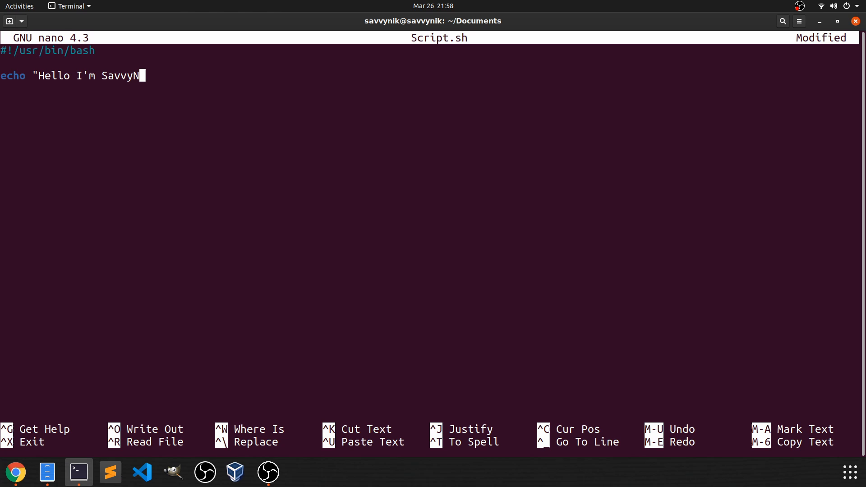
pyautogui.write('ik"')
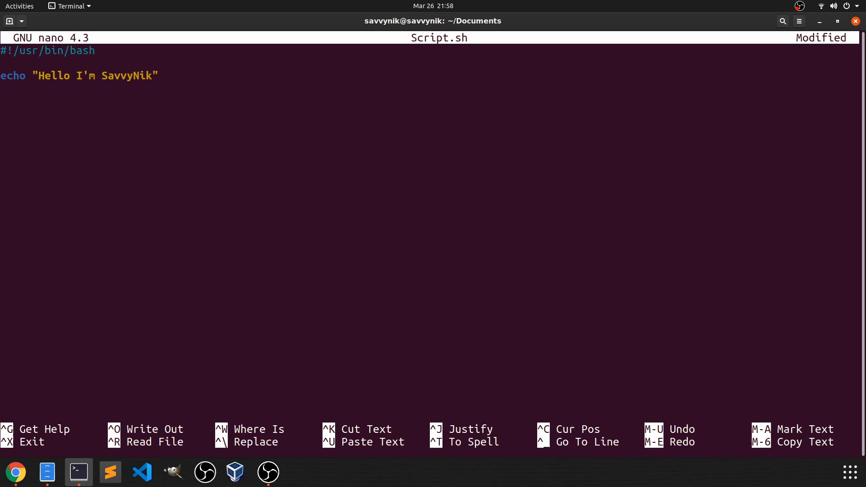
pyautogui.click(160, 76)
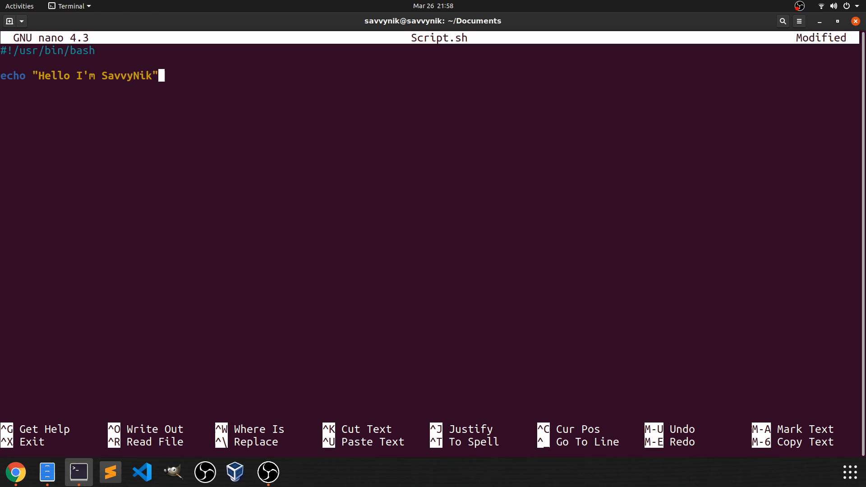
pyautogui.press('ctrl+x')
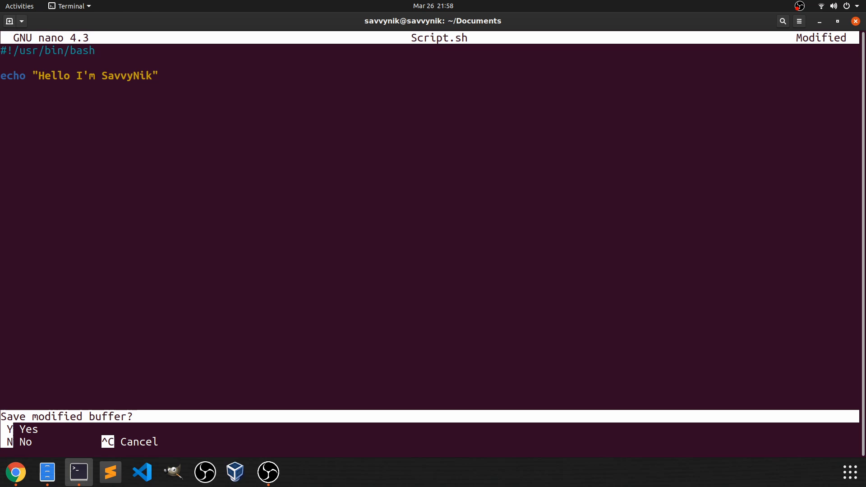
# Save the modified buffer as Script.sh and return to the shell prompt
pyautogui.press('y')
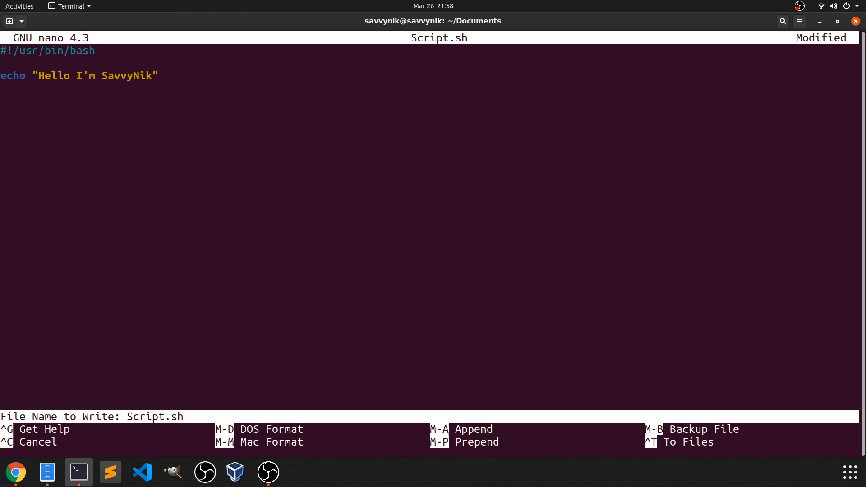
pyautogui.press('Enter')
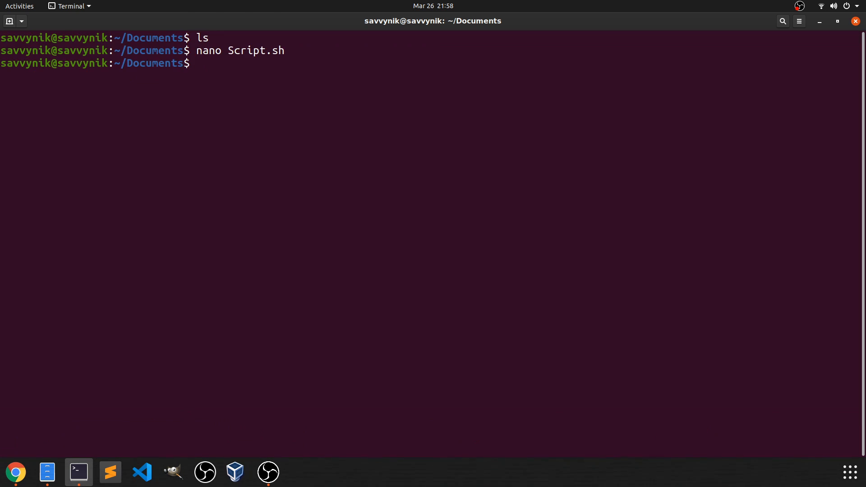
# List Documents with ls -al, highlighting Script.sh at -rw-r--r-- with no execute bit
pyautogui.write('ls')
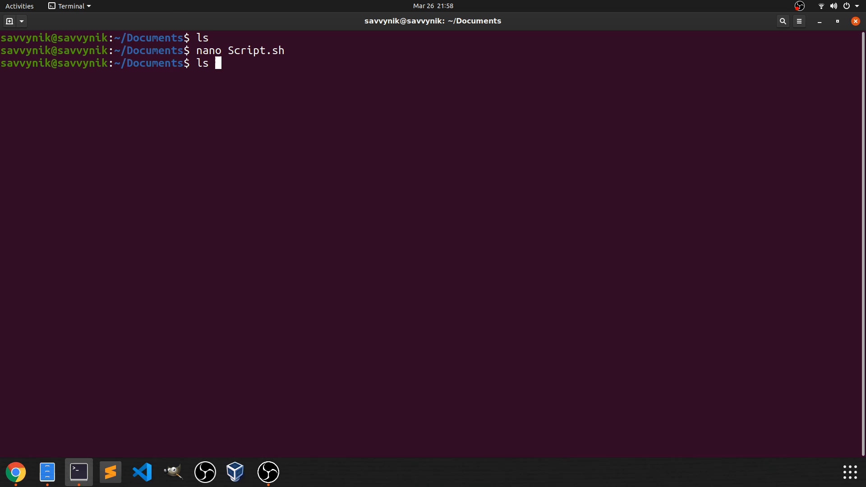
pyautogui.write('-al')
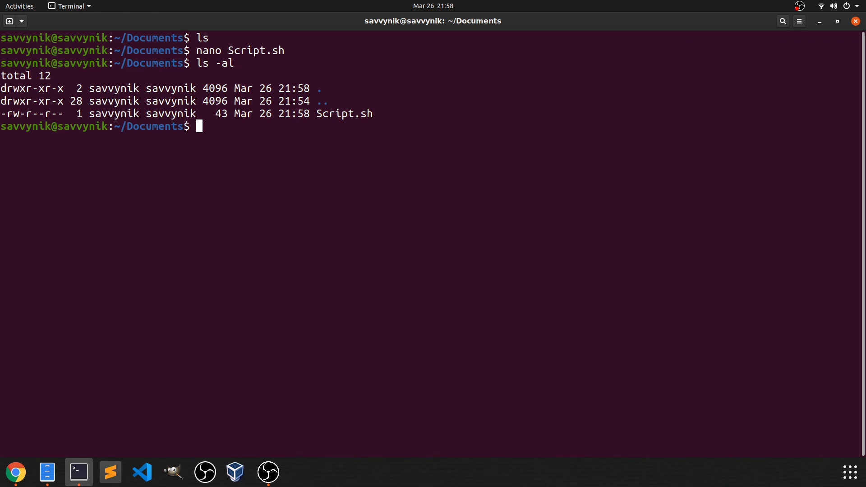
pyautogui.doubleClick(342, 113)
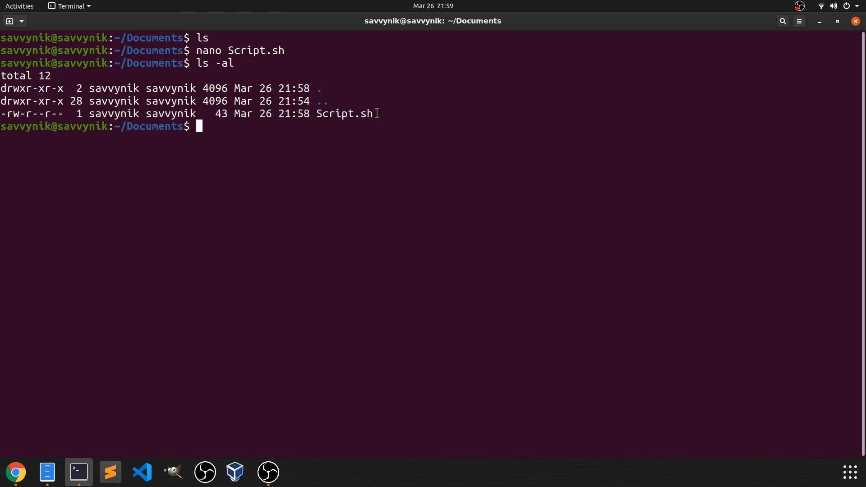
pyautogui.doubleClick(343, 114)
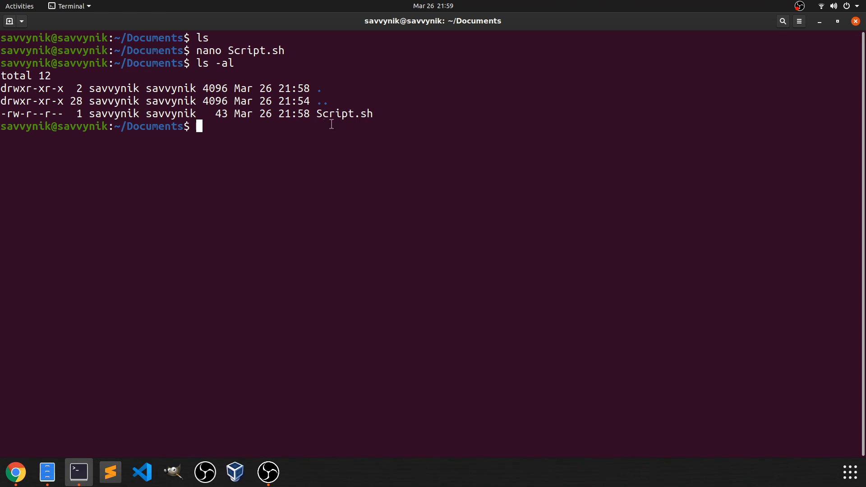
pyautogui.doubleClick(343, 114)
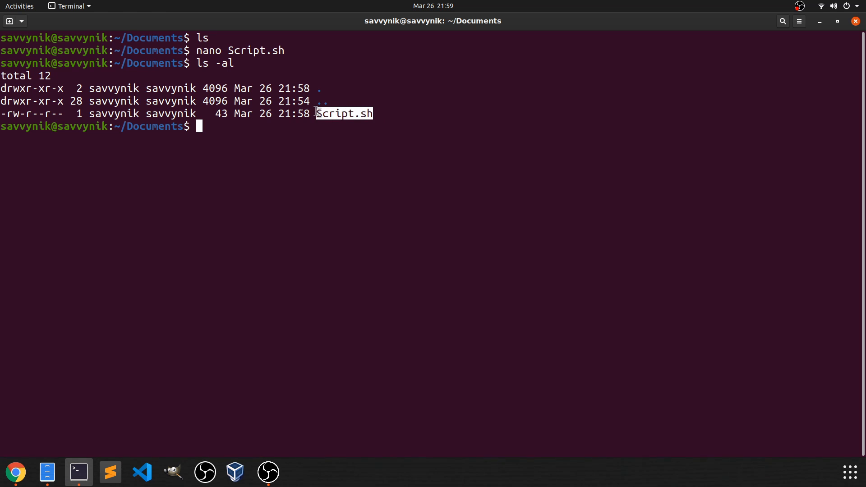
pyautogui.moveTo(66, 116)
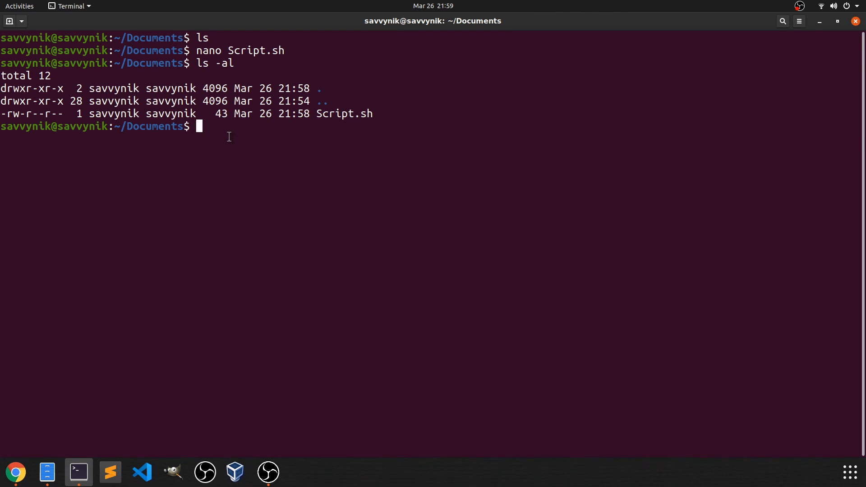
# Make Script.sh executable with chmod +x and relist to show -rwxr-xr-x
pyautogui.write('chmod')
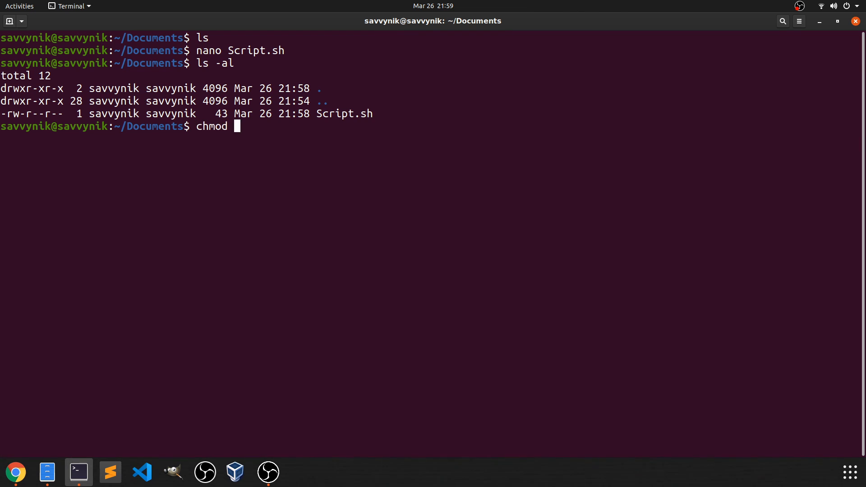
pyautogui.write('+x')
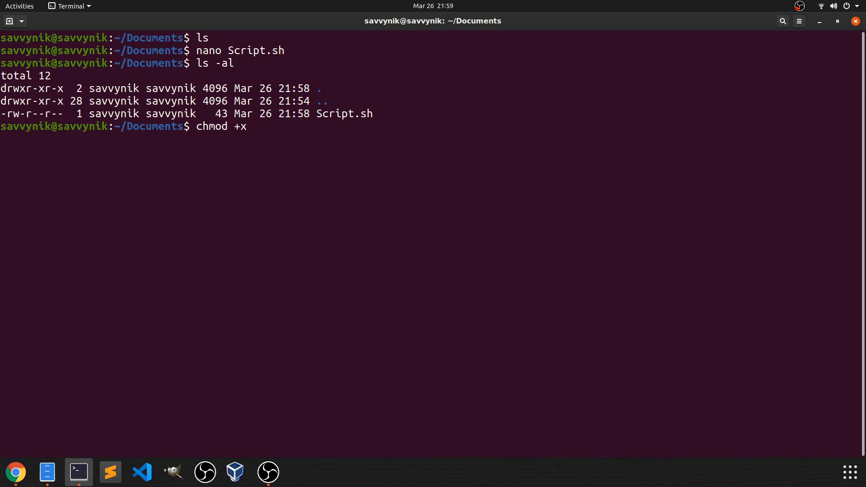
pyautogui.write('Script.sh')
pyautogui.write('l')
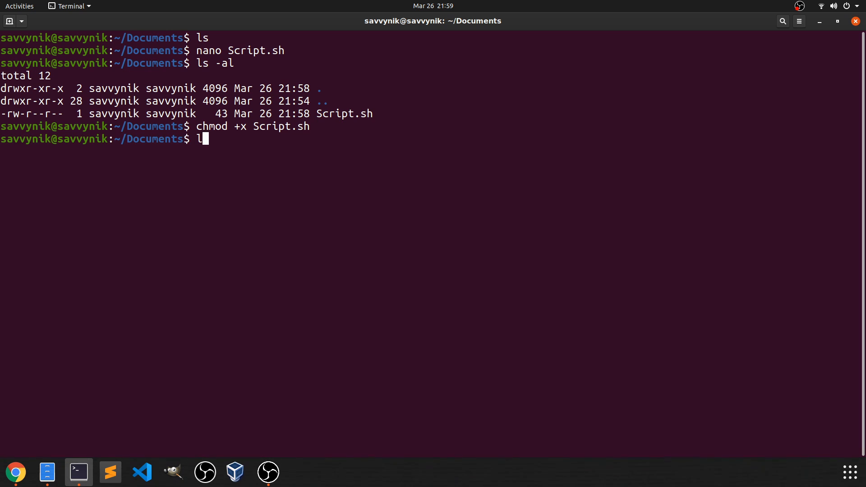
pyautogui.write('s -al')
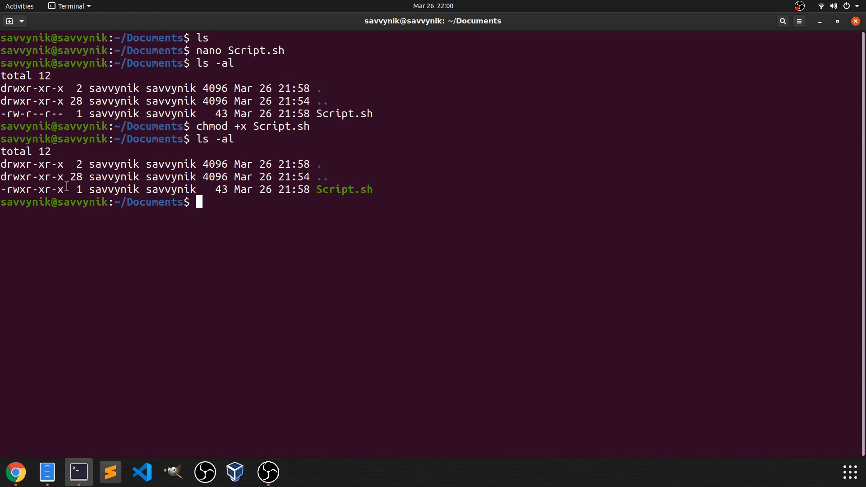
pyautogui.moveTo(390, 191)
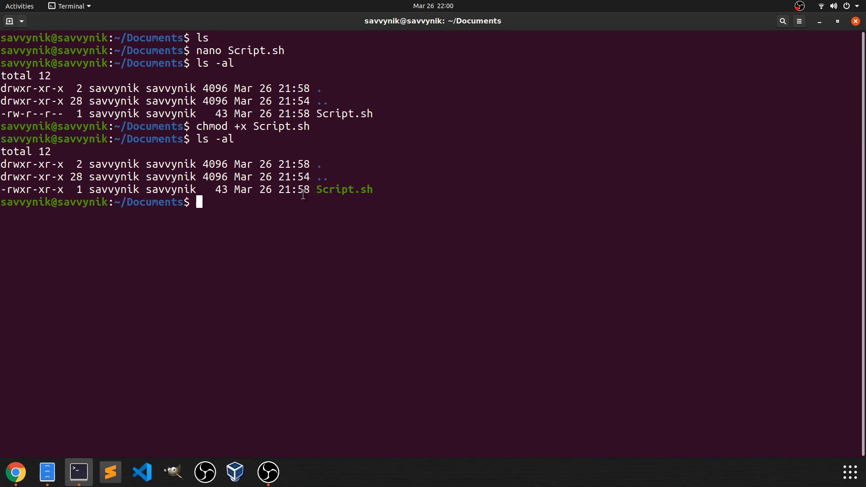
# Apply chmod 755 to Script.sh and relist, confirming the same -rwxr-xr-x permissions
pyautogui.write('chmod 7')
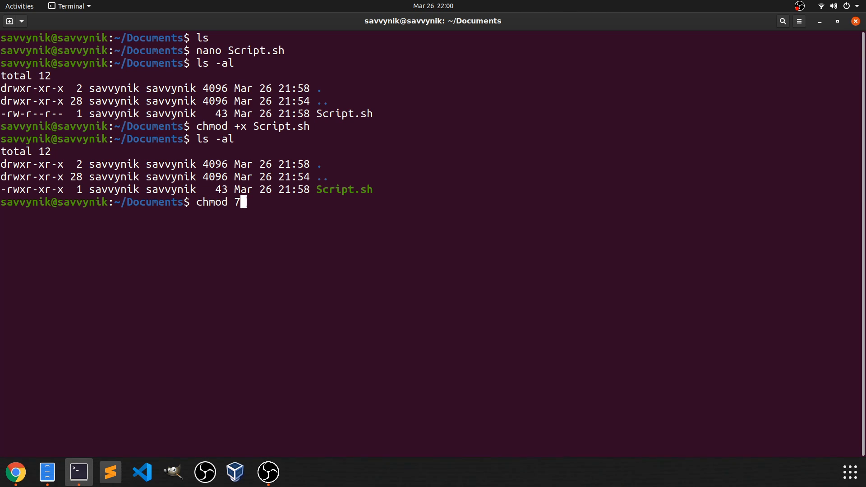
pyautogui.write('55 Sc')
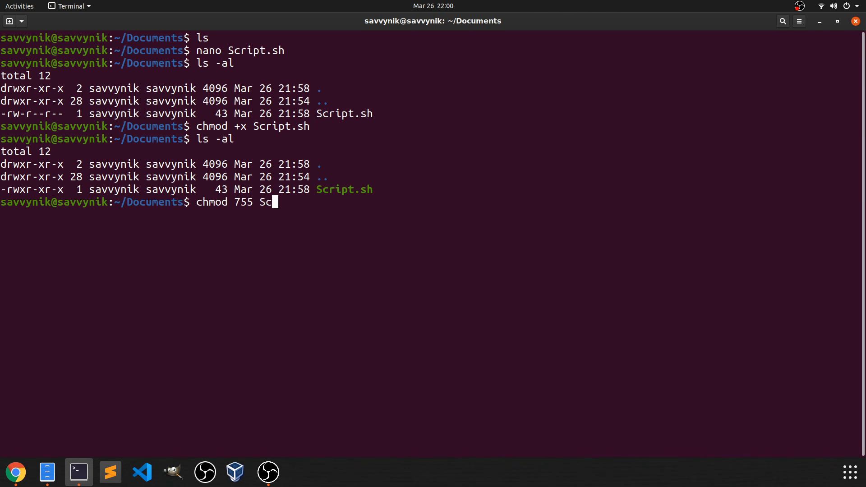
pyautogui.write('ript.sh')
pyautogui.write('ls -al')
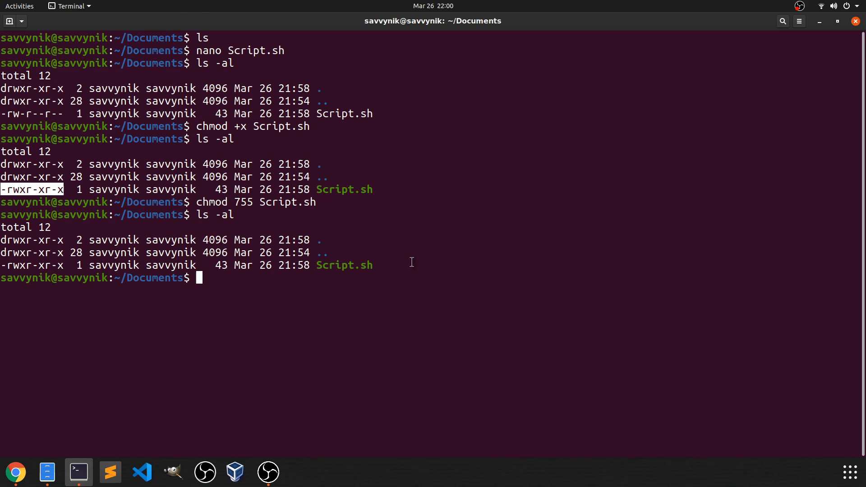
pyautogui.doubleClick(343, 265)
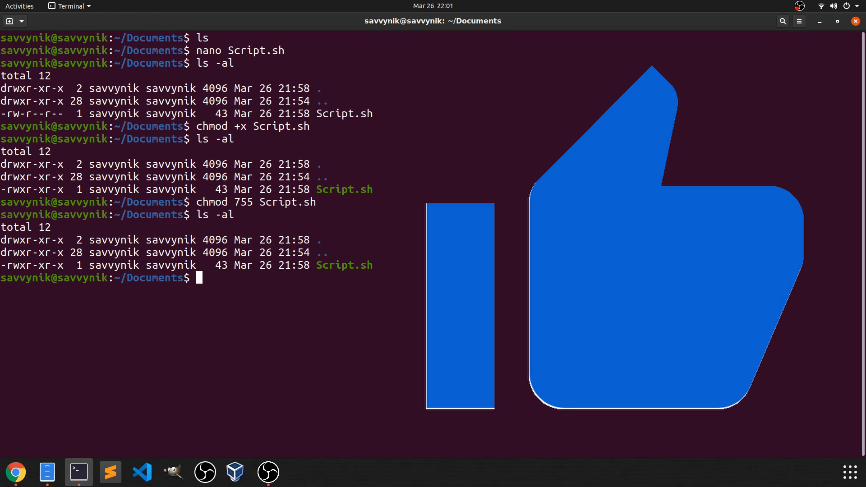
# Run ./Script.sh so it prints "Hello I'm SavvyNik"
pyautogui.write('./')
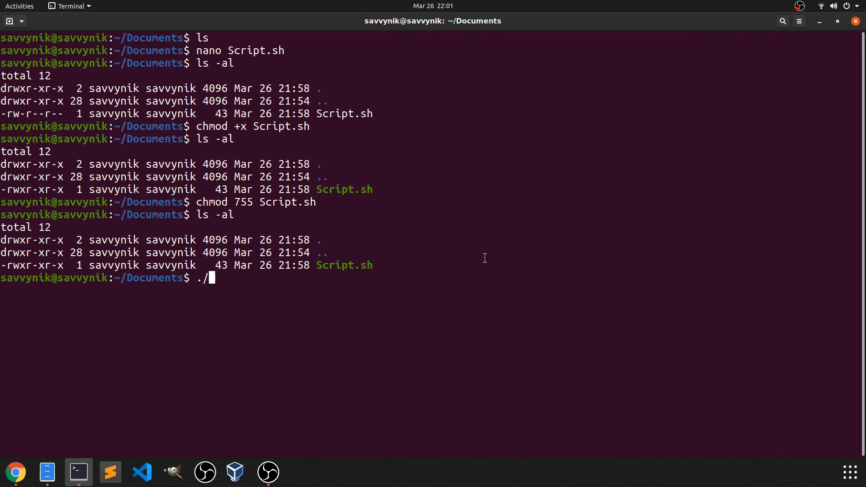
pyautogui.write('Script.sh')
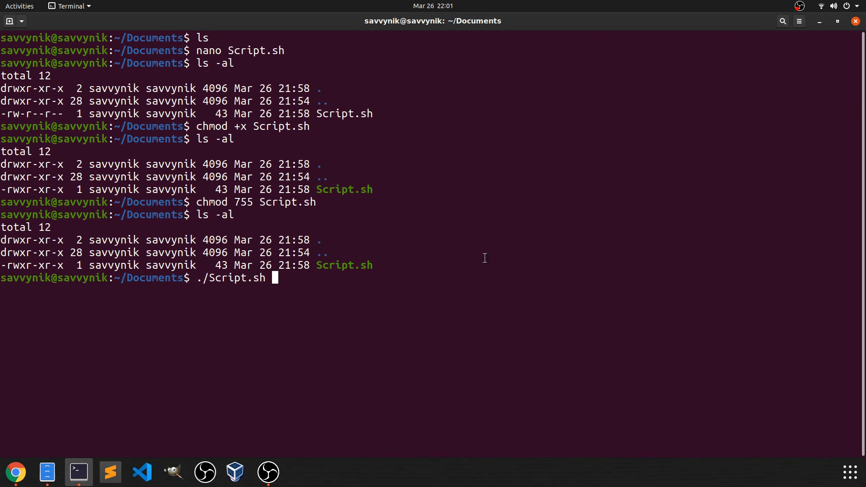
pyautogui.press('Return')
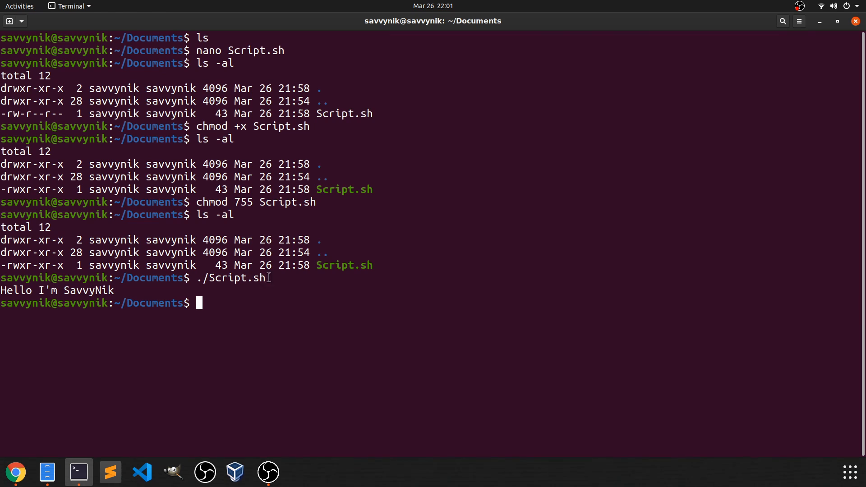
pyautogui.doubleClick(237, 277)
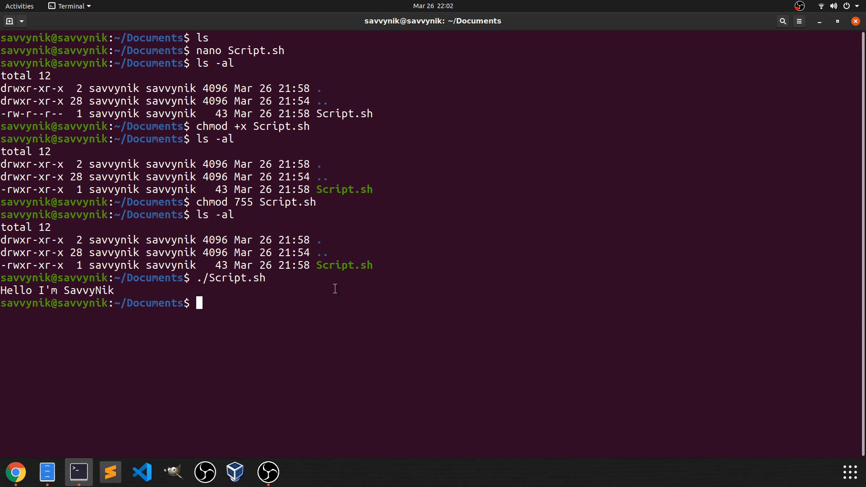
# Start a new varScript file in nano with the shebang #!/usr/bin/bash
pyautogui.write('nano va')
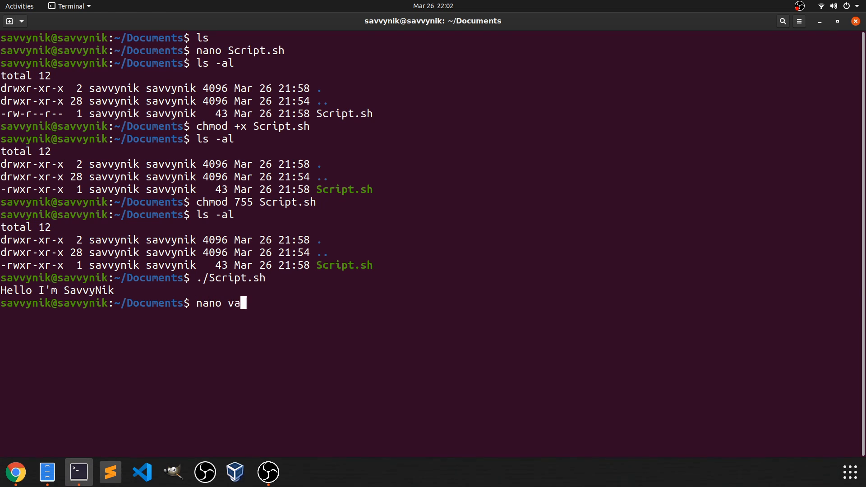
pyautogui.write('rSc')
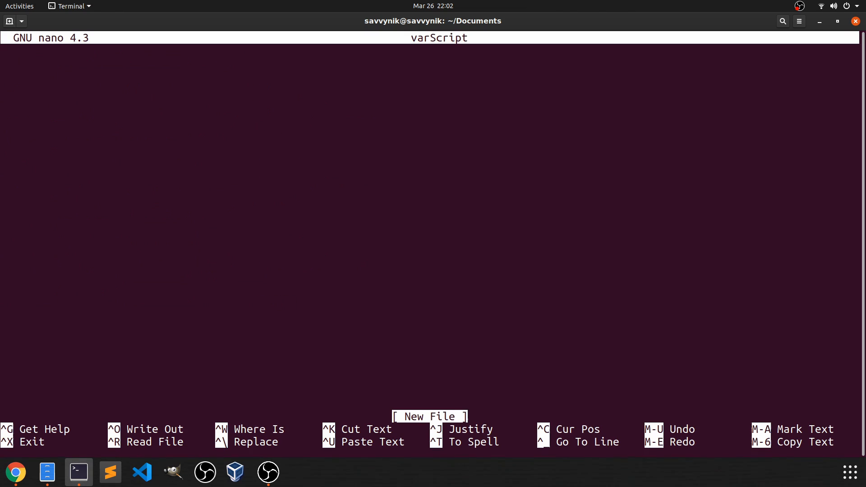
pyautogui.write('#')
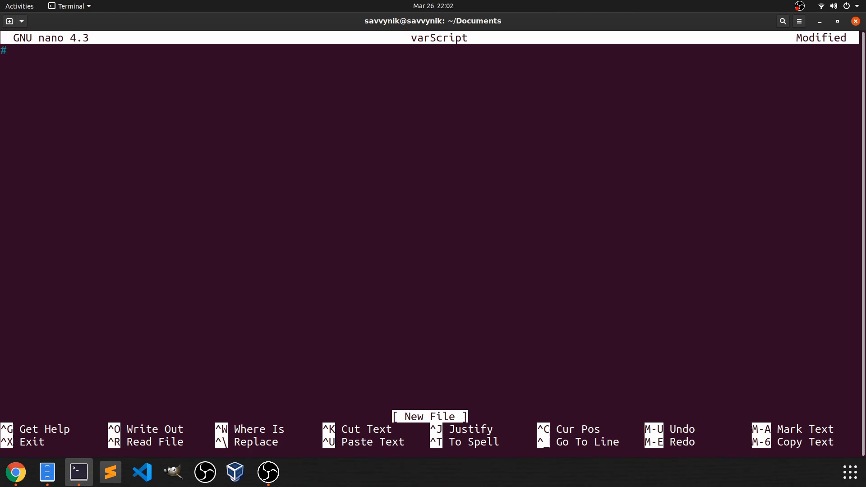
pyautogui.write('!/')
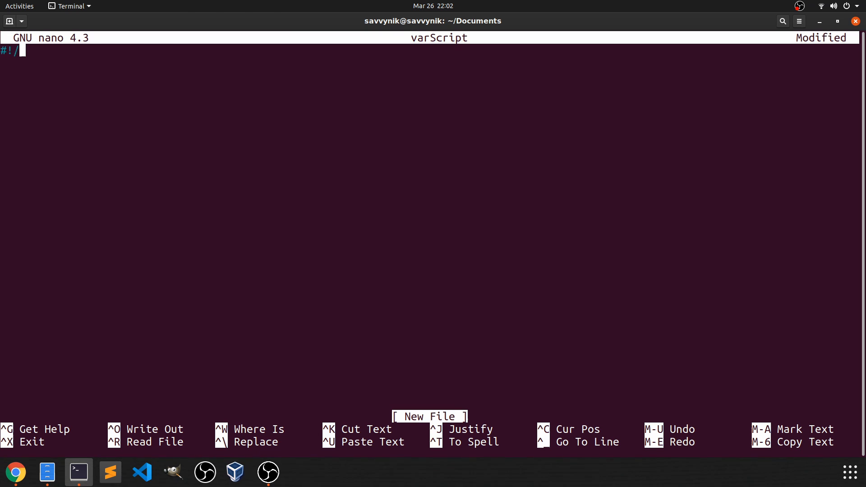
pyautogui.write('usr/')
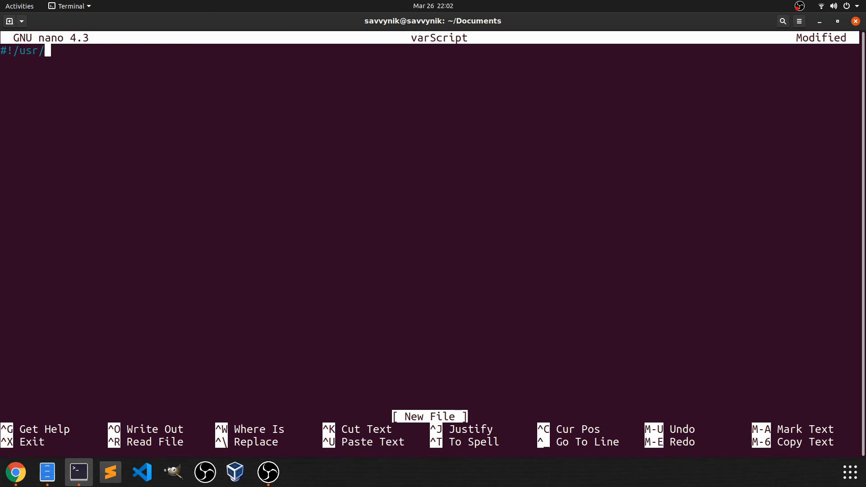
pyautogui.write('bin/bash')
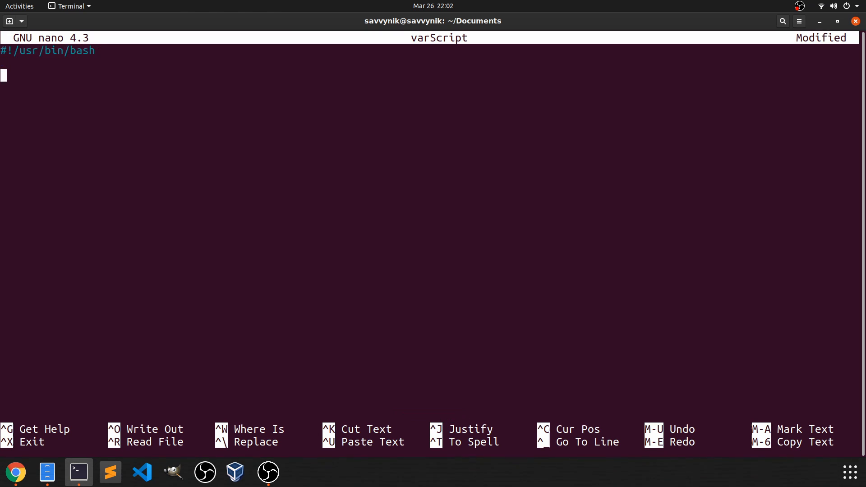
# Add echo "Hey it's SavvyNik Again" followed by a new line
pyautogui.write('echo 38')
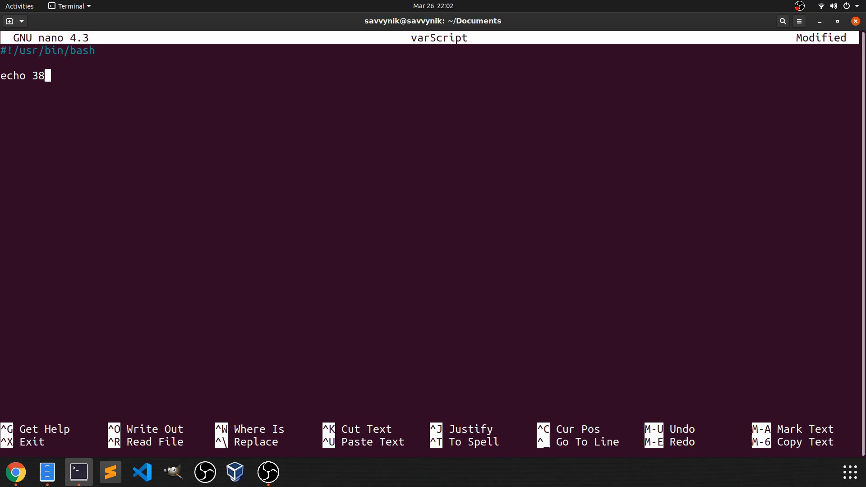
pyautogui.write('"Hey')
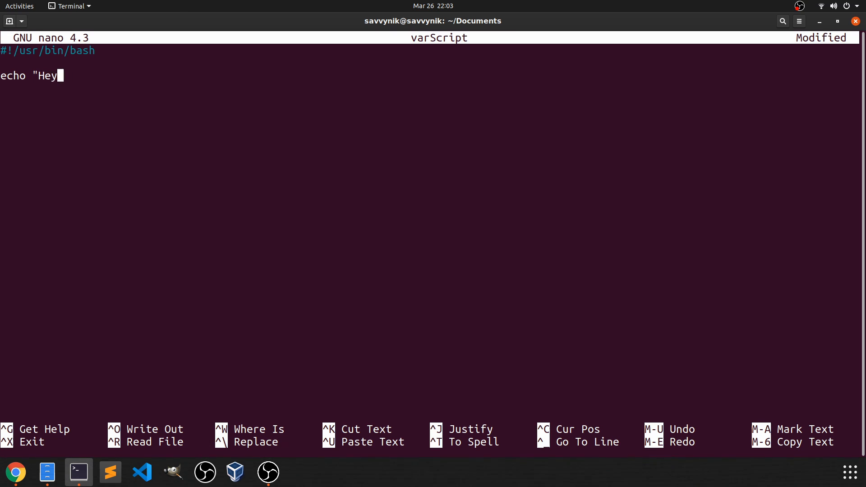
pyautogui.write("it's sa")
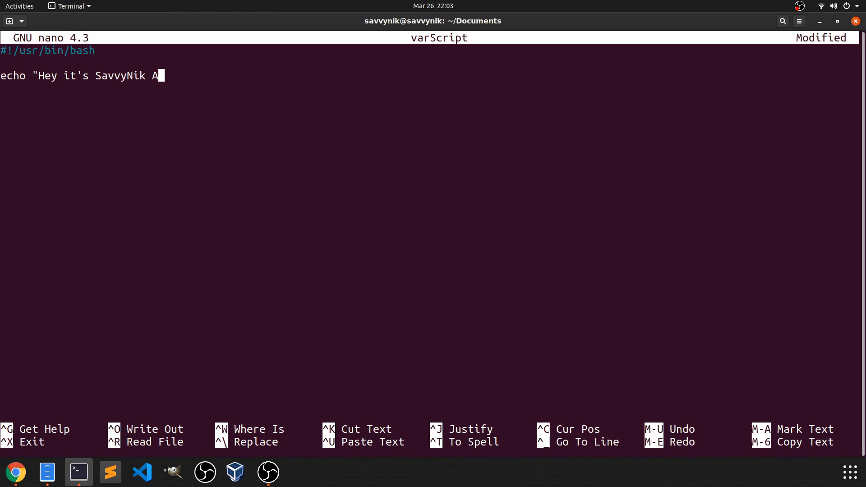
pyautogui.write('gain"')
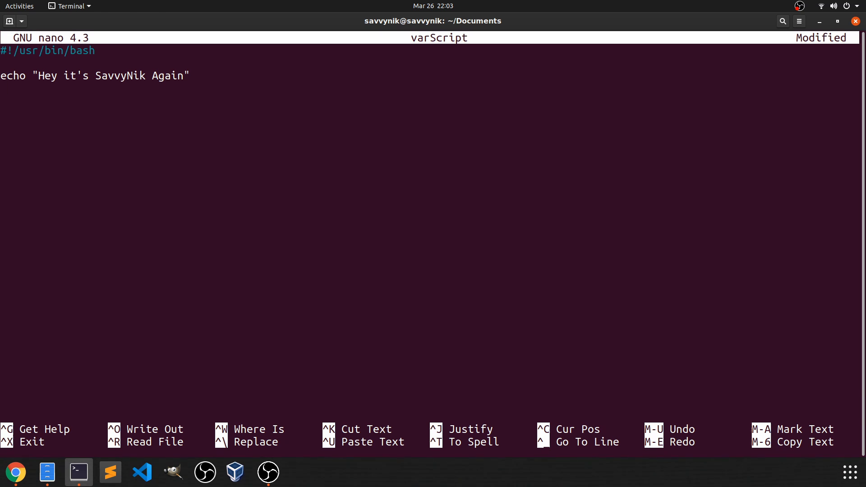
pyautogui.press('Enter')
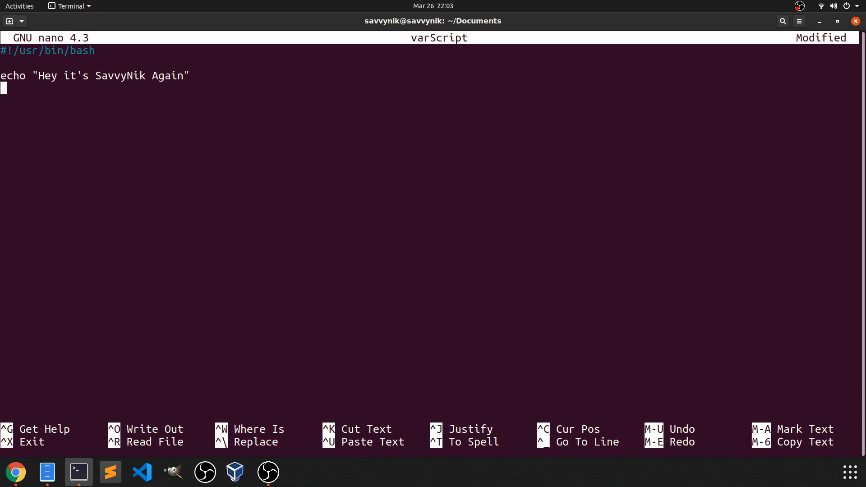
# Add the line VAR="Again!" followed by an echo $VAR line below the greeting
pyautogui.write('VAR')
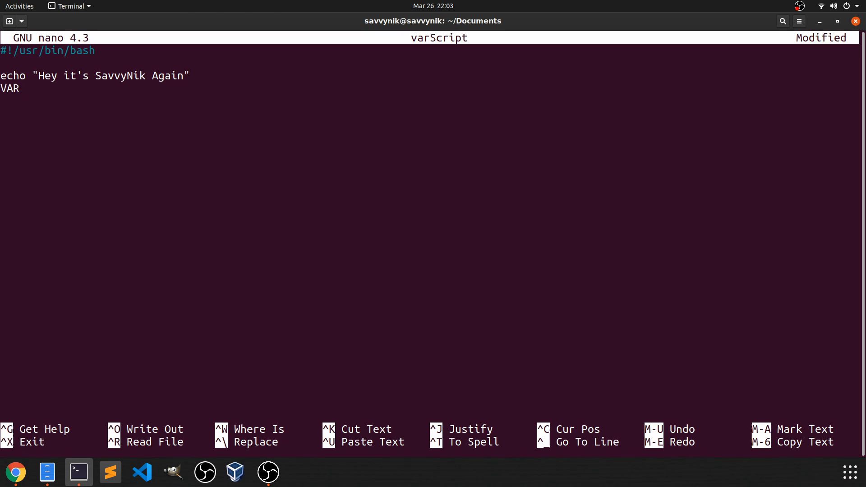
pyautogui.write('=')
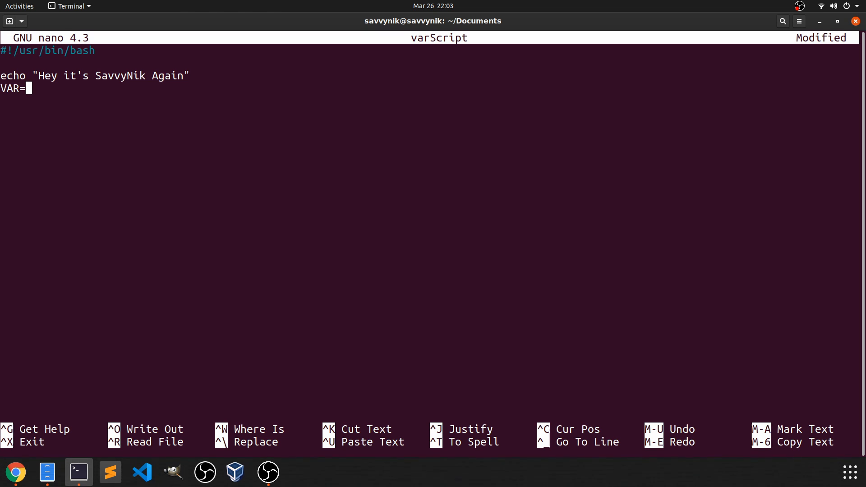
pyautogui.write('"')
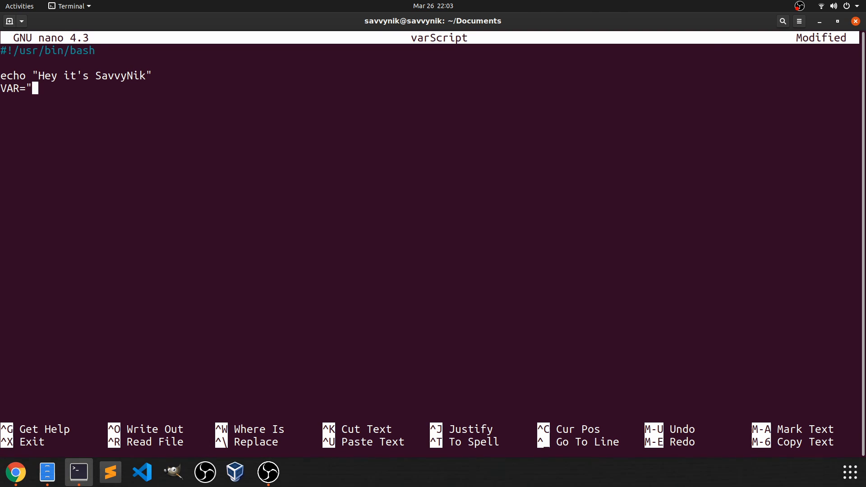
pyautogui.write('Again!')
pyautogui.write('echo')
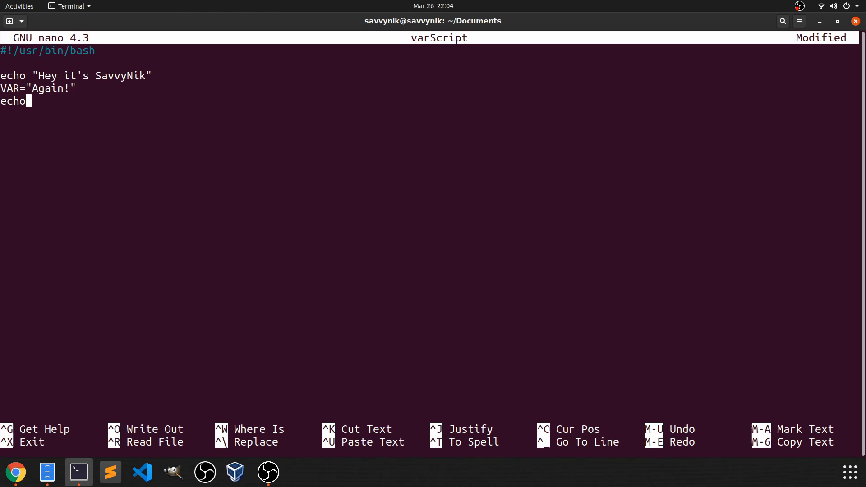
pyautogui.write('$')
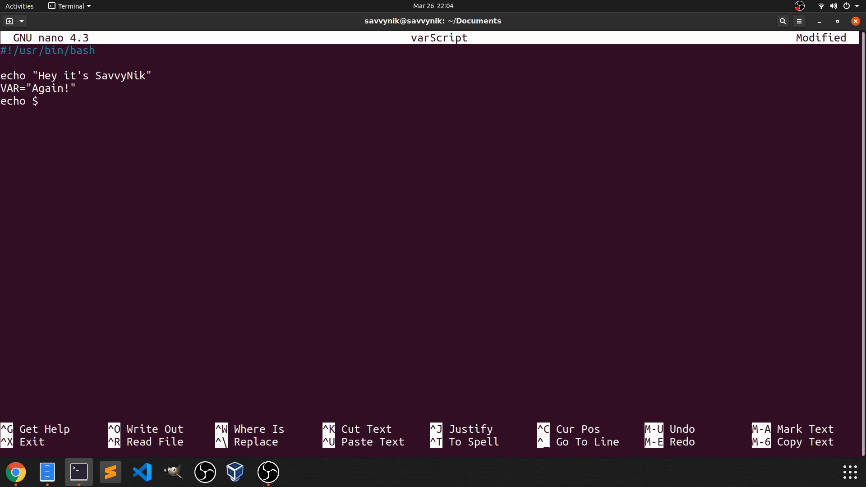
pyautogui.write('VAR')
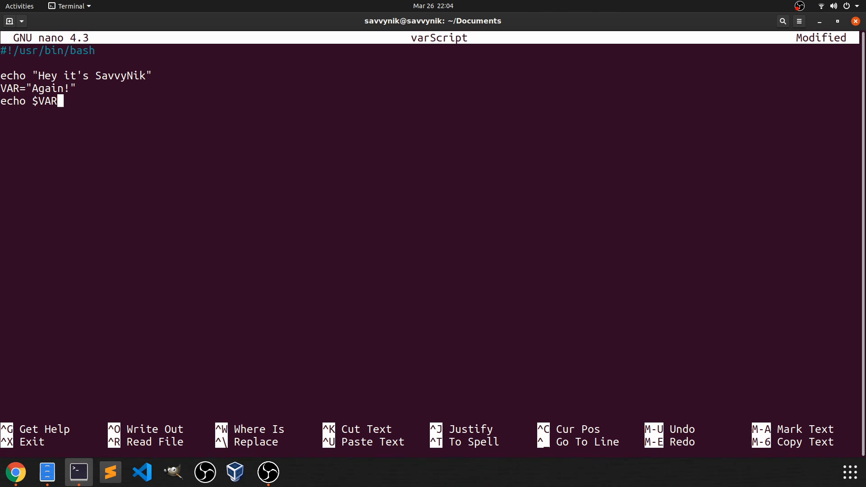
# Save the modified script as varScript and exit nano back to the shell
pyautogui.press('ctrl+x')
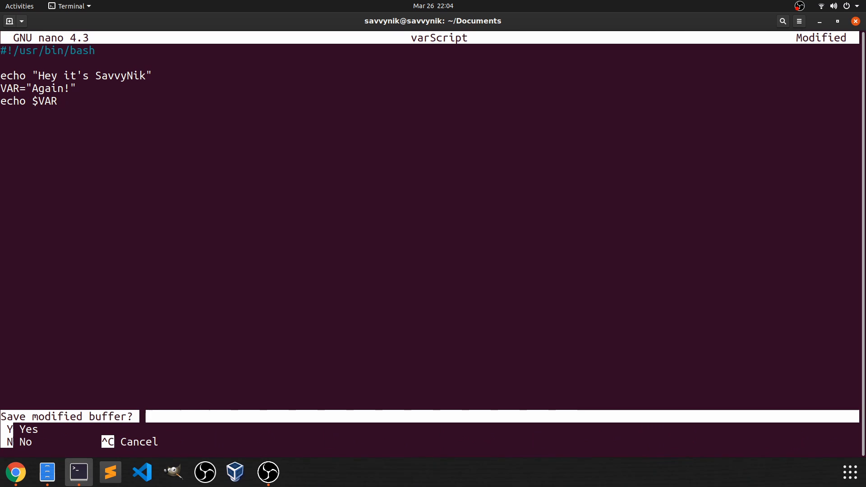
pyautogui.press('y')
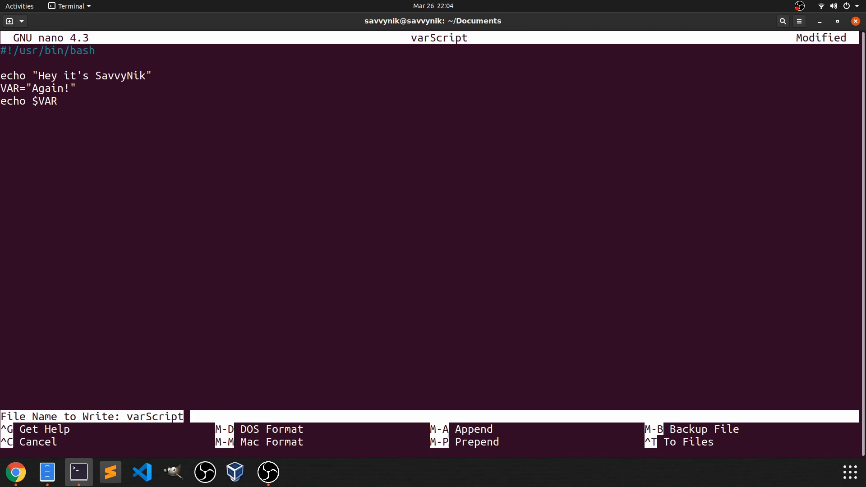
pyautogui.press('Enter')
pyautogui.write('ls -al')
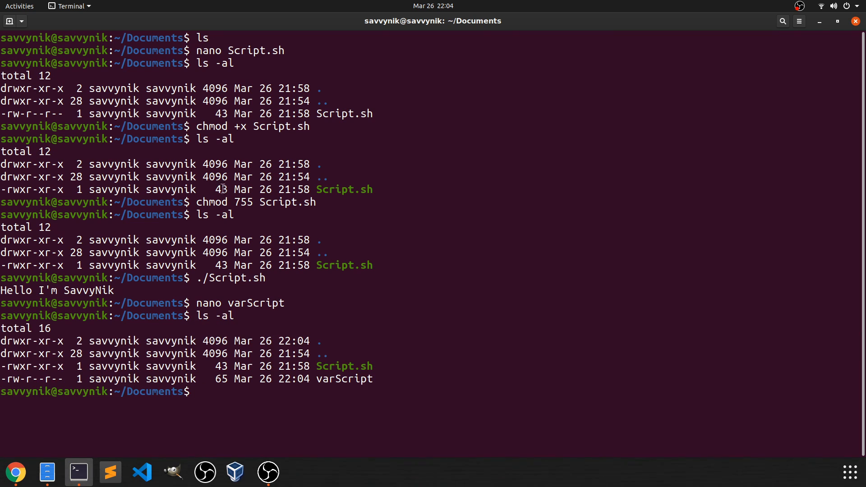
# Make varScript executable with chmod +x, then run ./varScript to print both greeting lines
pyautogui.doubleClick(344, 365)
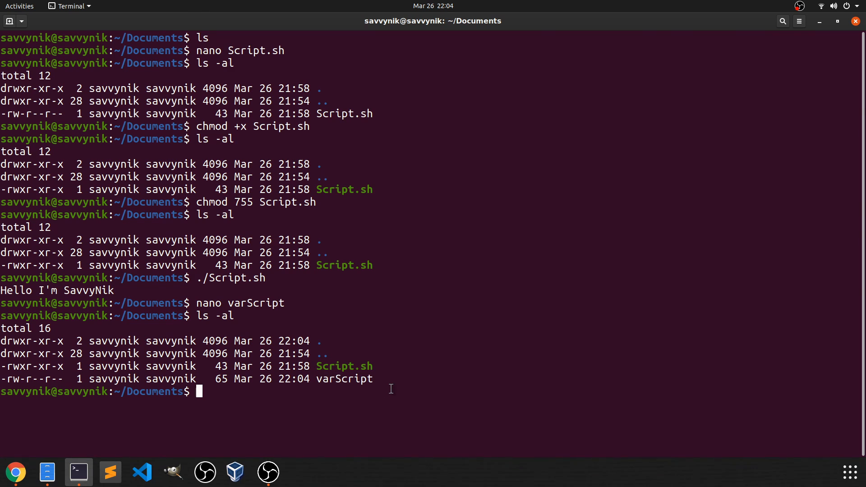
pyautogui.write('chmod +x varScript')
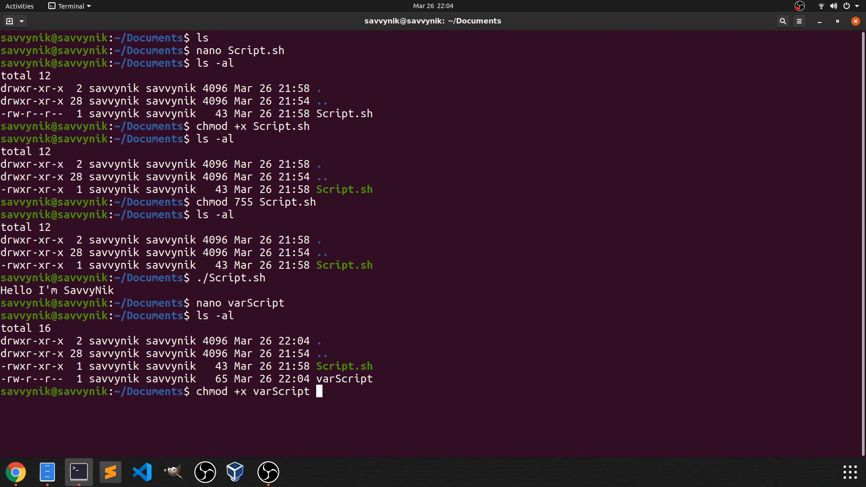
pyautogui.press('Return')
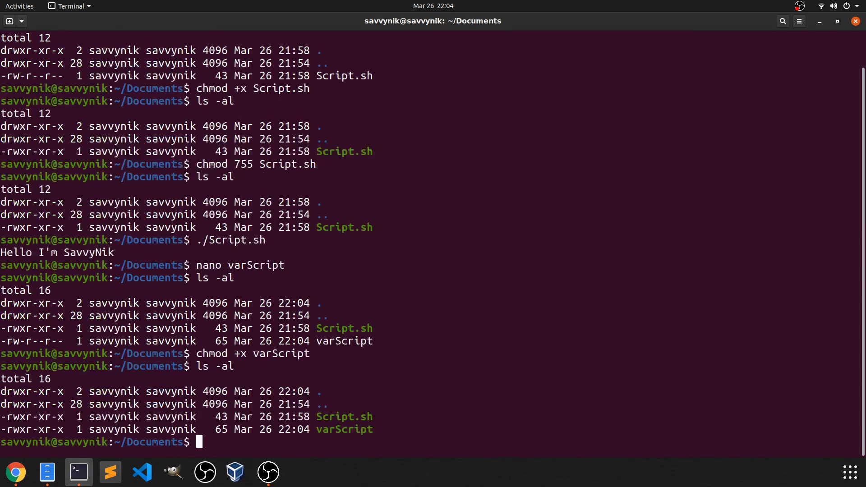
pyautogui.write('./')
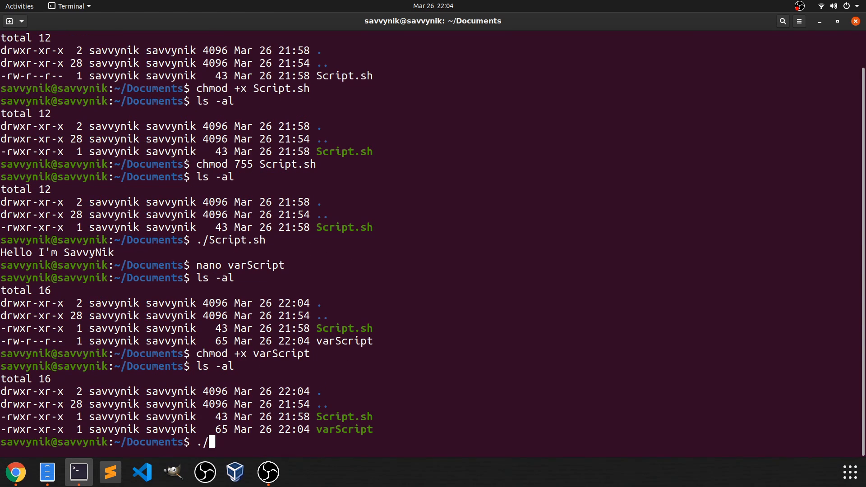
pyautogui.press('Return')
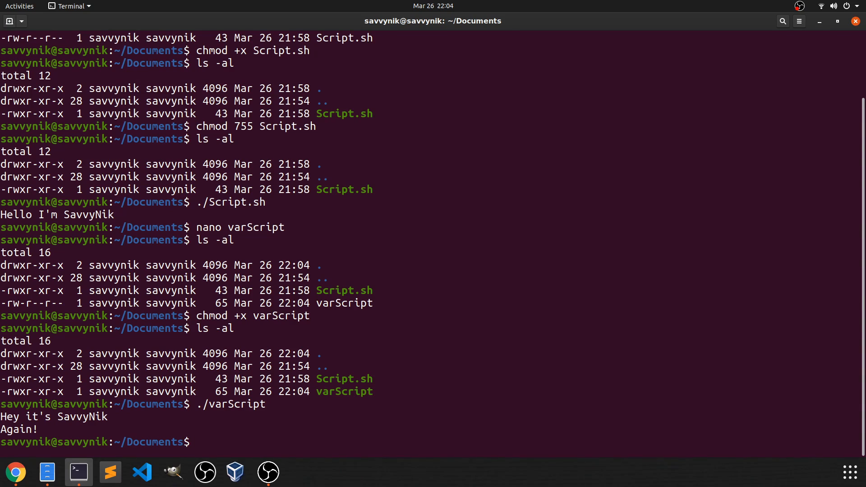